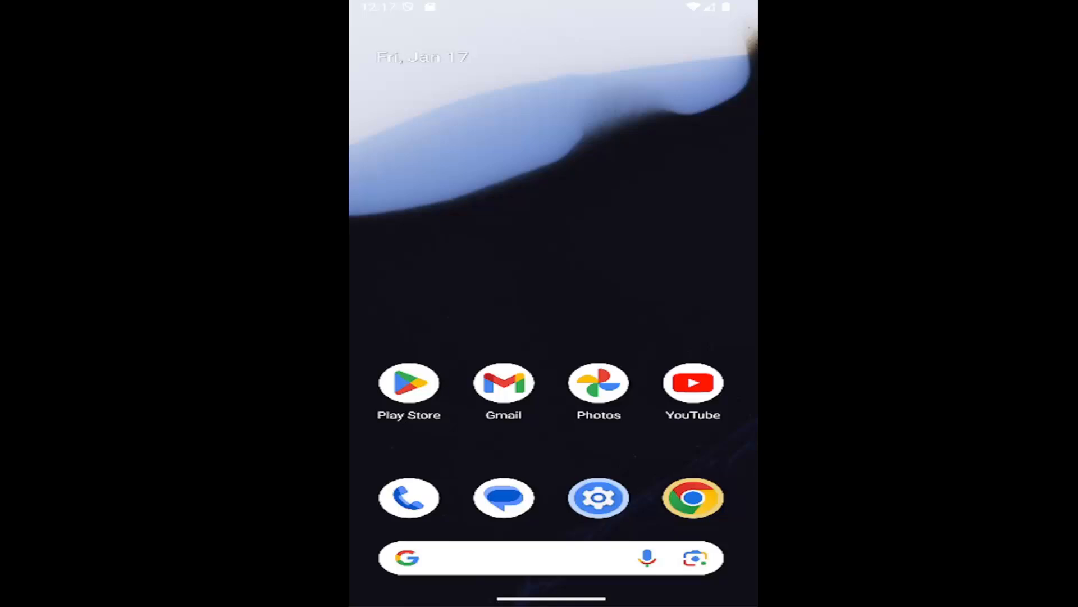
pyautogui.moveTo(597, 516)
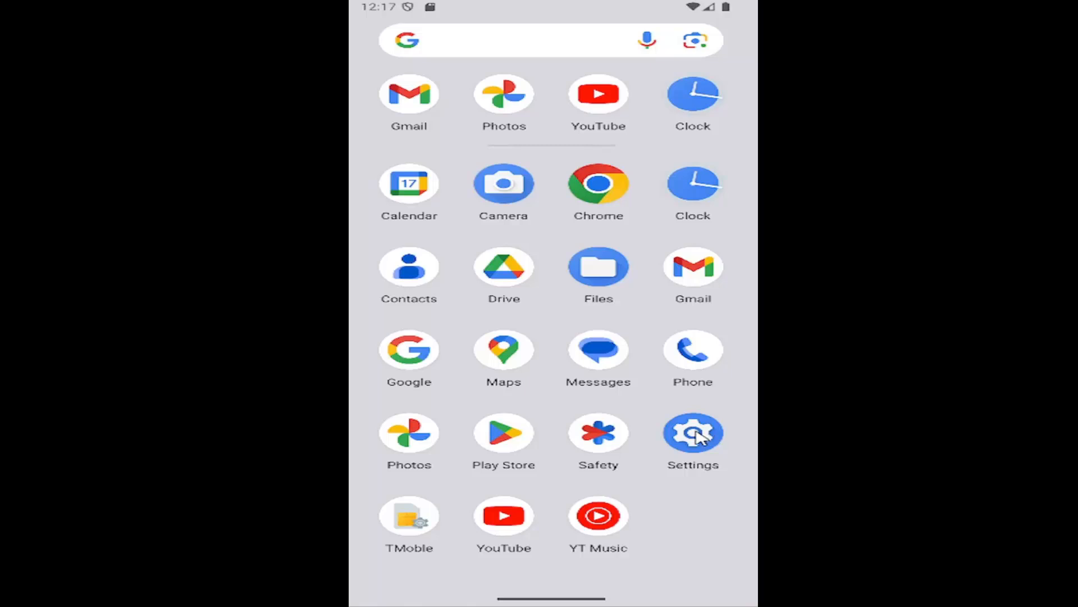
# Step: Launch the Settings app from the launcher's app list
pyautogui.click(693, 432)
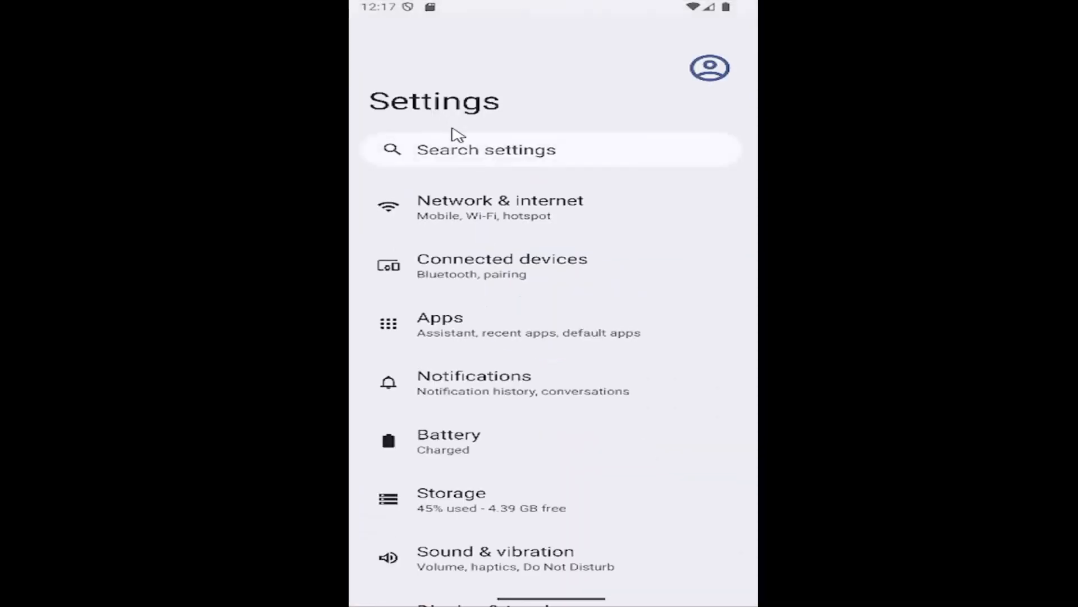
pyautogui.moveTo(460, 332)
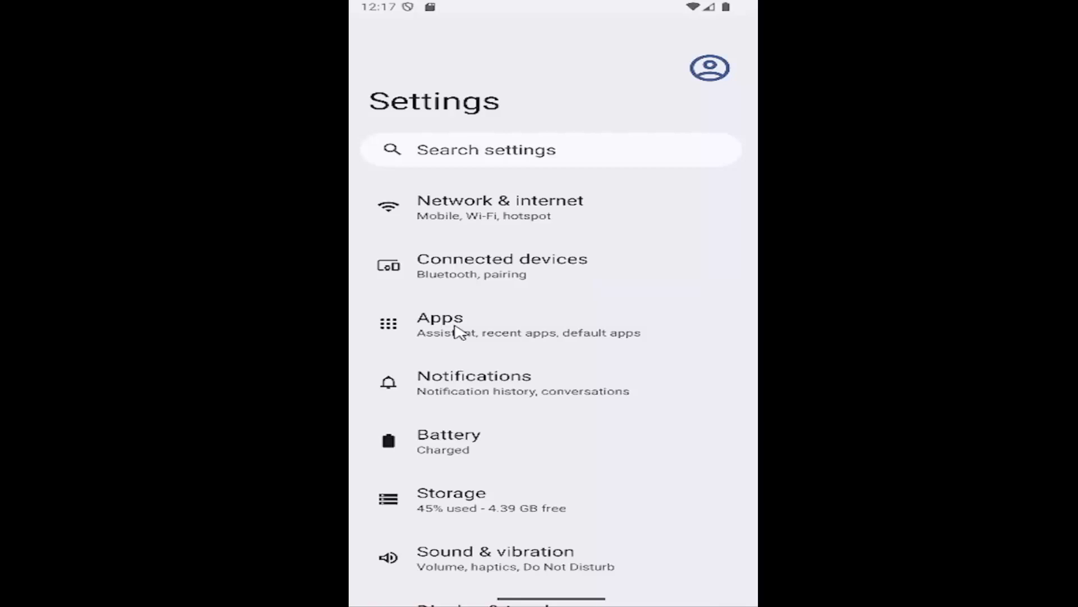
# Step: Open Apps, then Screen time to show today's 1 hr 49 min usage breakdown
pyautogui.click(439, 323)
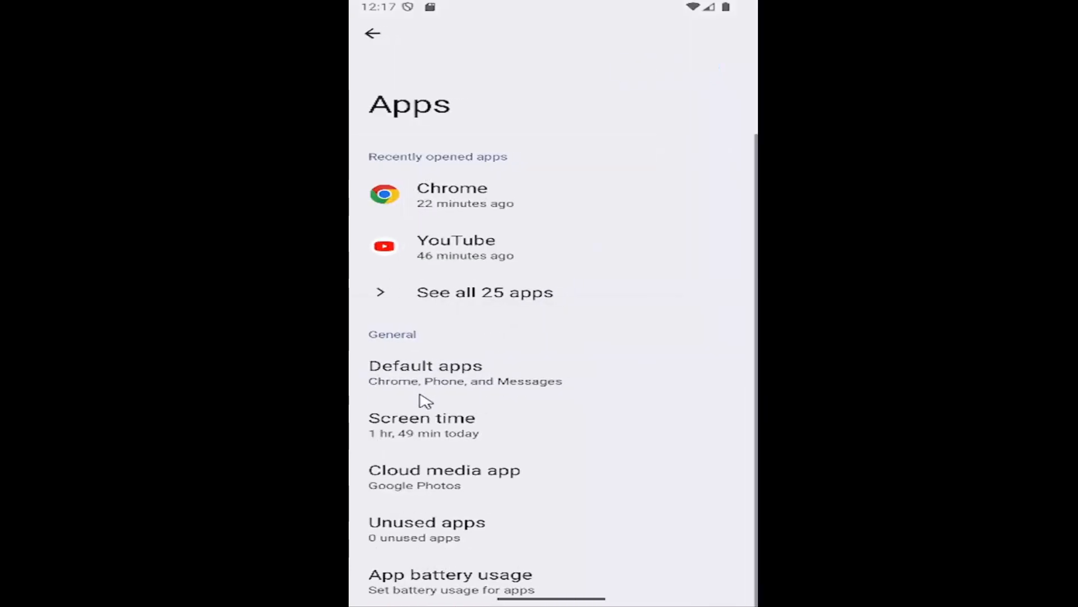
pyautogui.moveTo(410, 401)
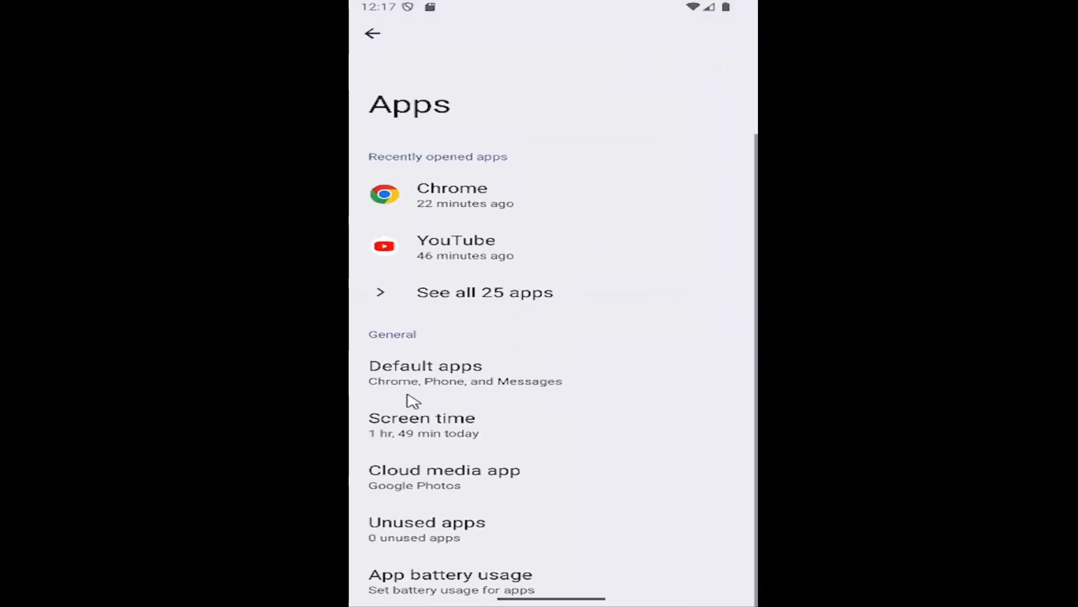
pyautogui.moveTo(407, 448)
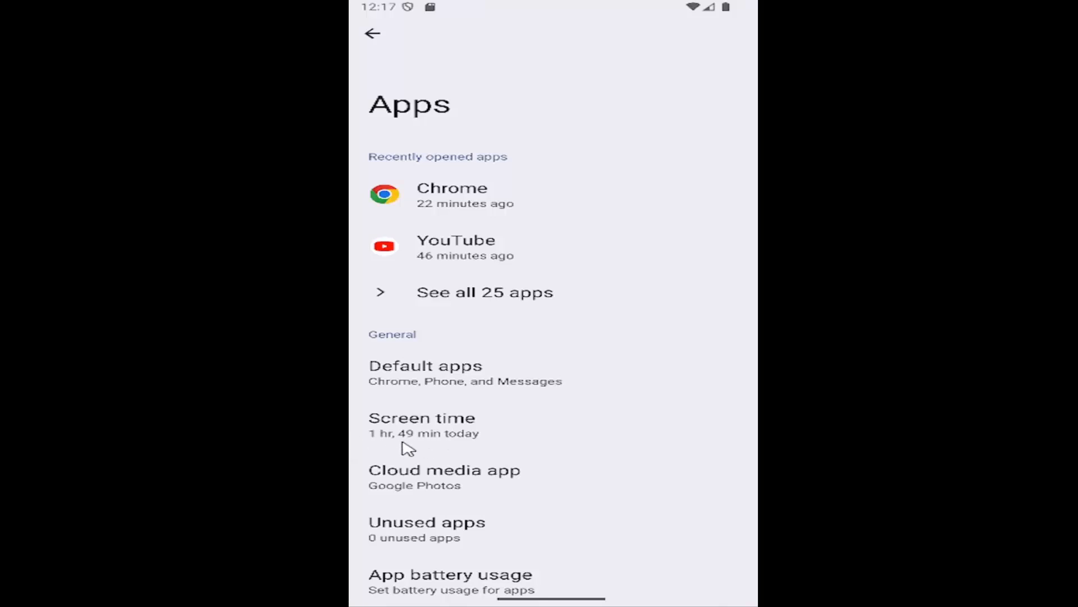
pyautogui.moveTo(456, 435)
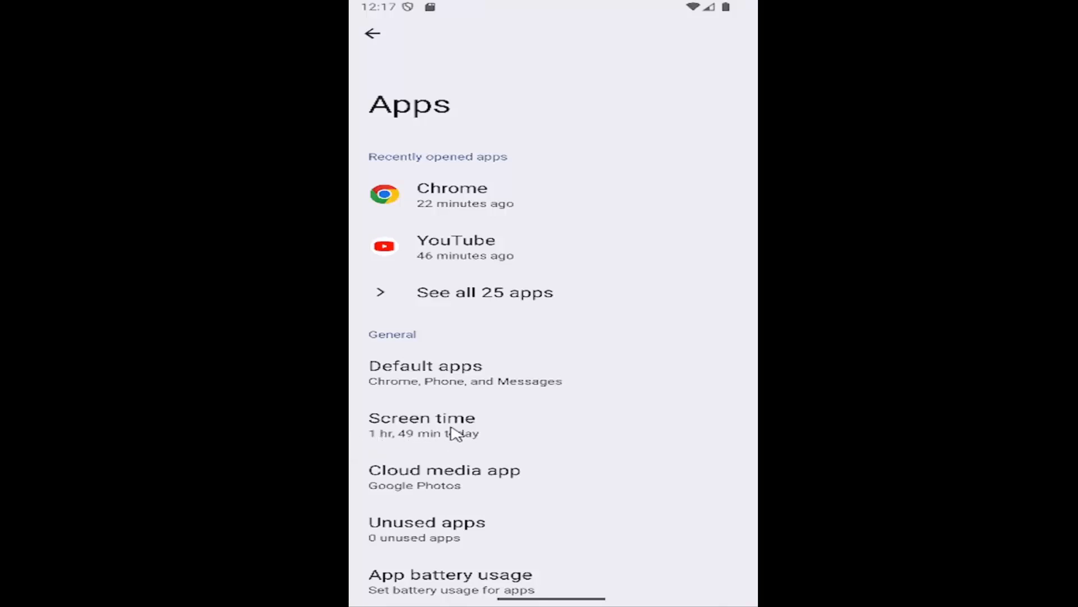
pyautogui.click(422, 417)
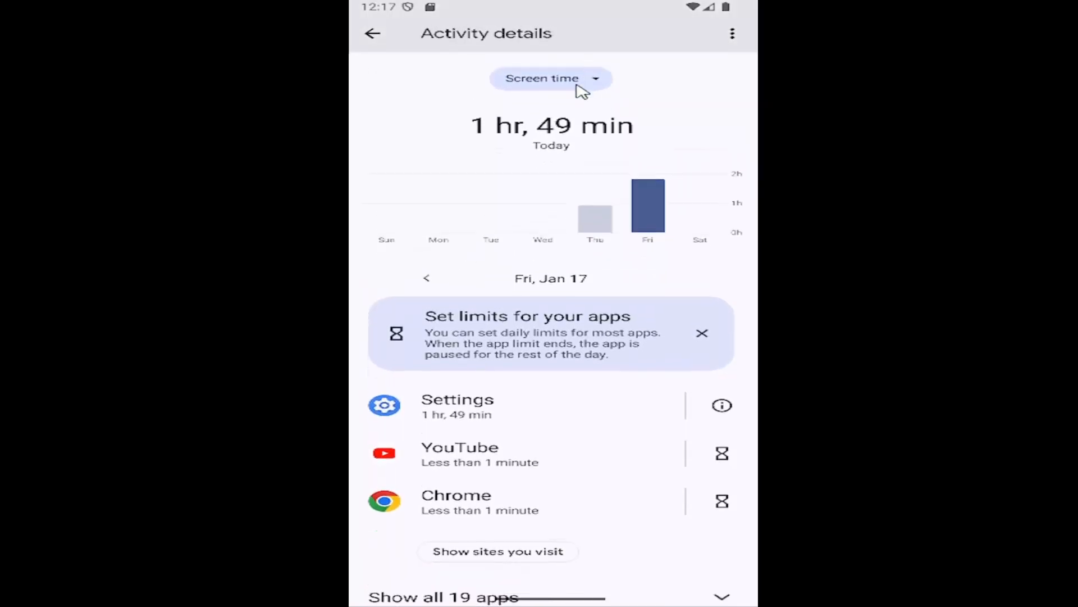
pyautogui.click(551, 78)
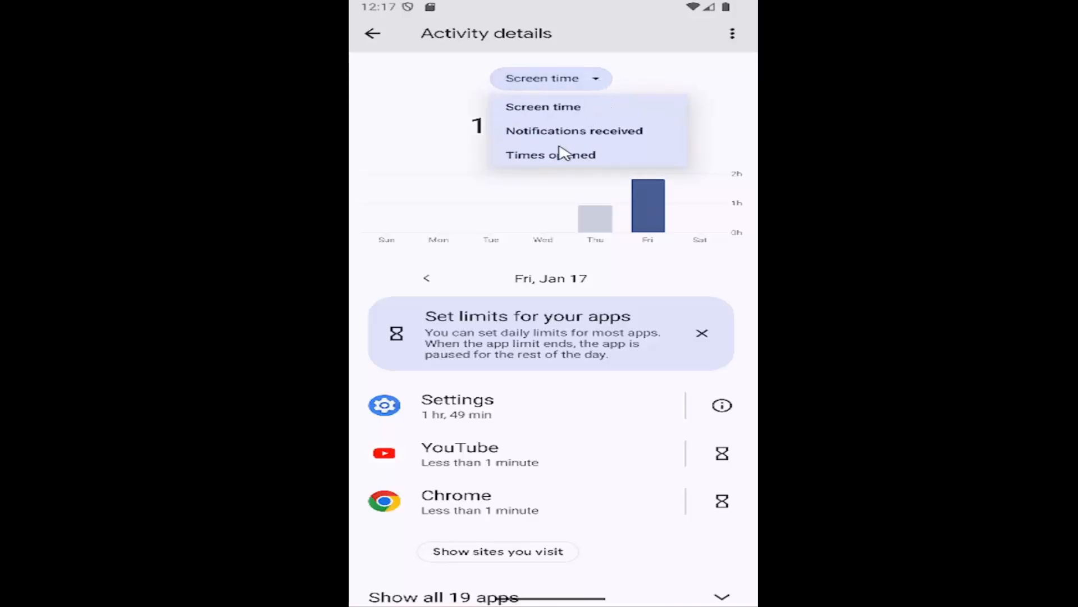
pyautogui.moveTo(539, 135)
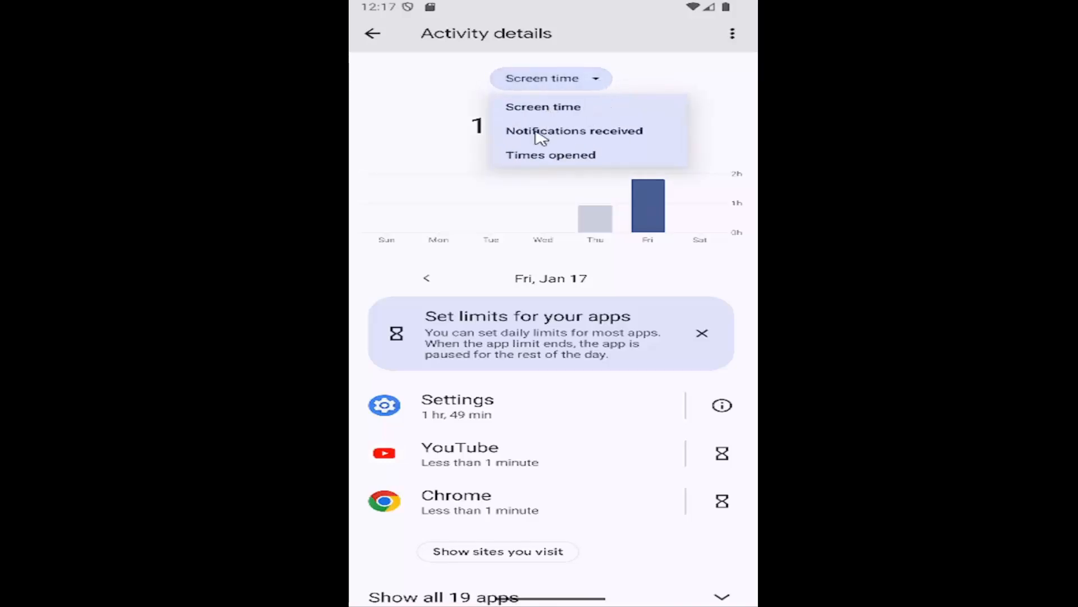
pyautogui.click(544, 107)
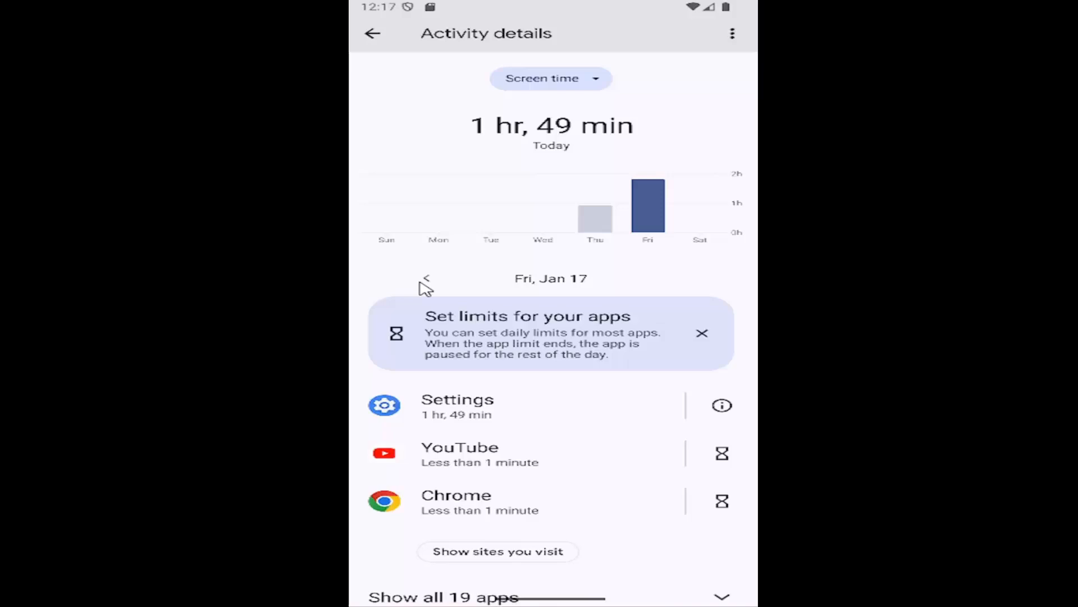
# Step: View yesterday's 56-minute screen time, return to today's usage list, then go back to Apps
pyautogui.click(426, 278)
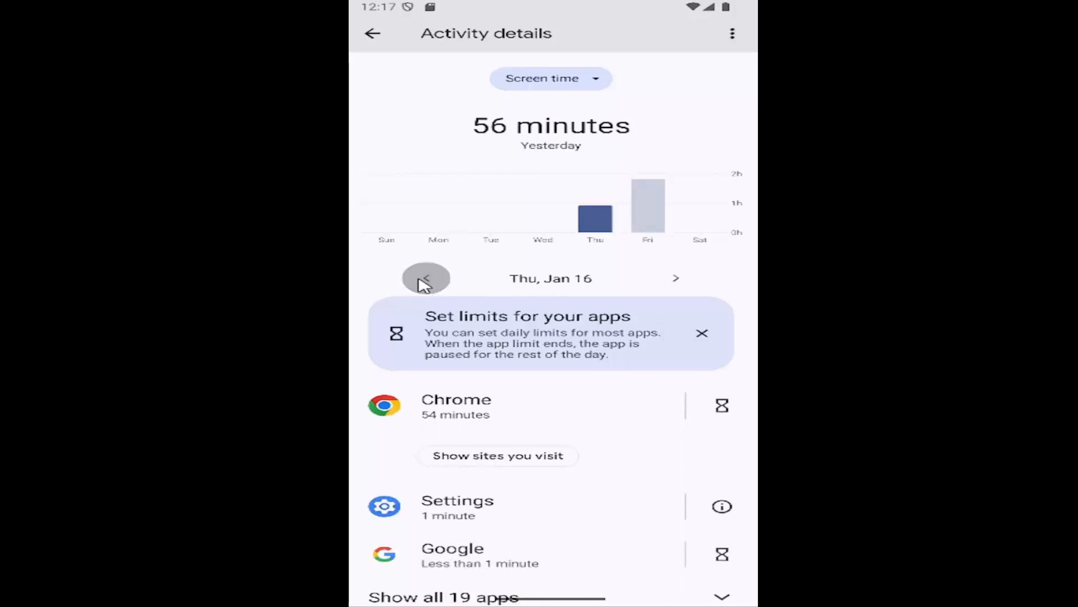
pyautogui.moveTo(676, 278)
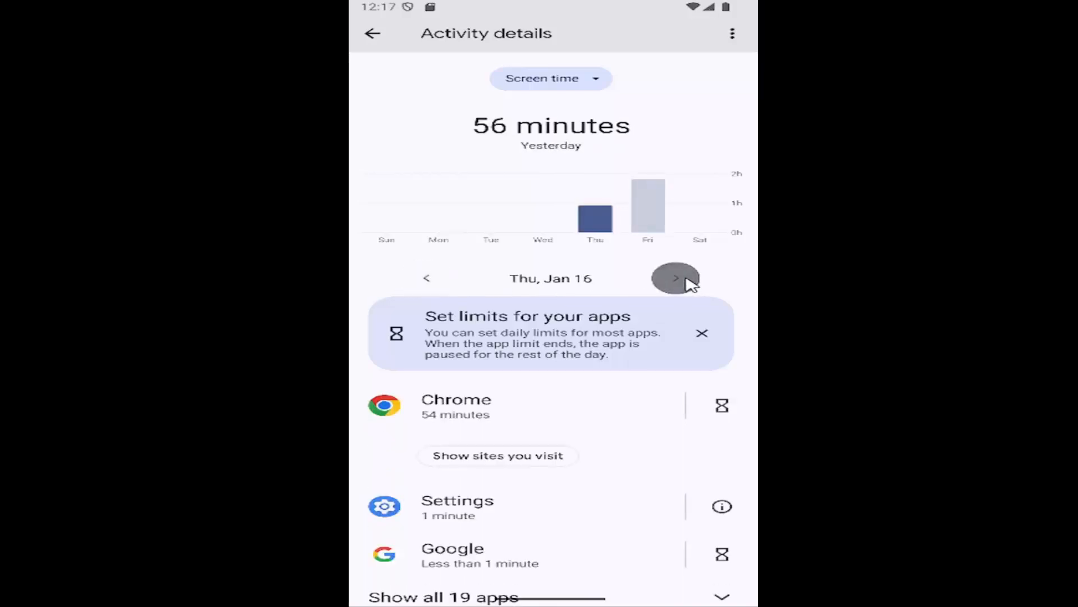
pyautogui.click(675, 278)
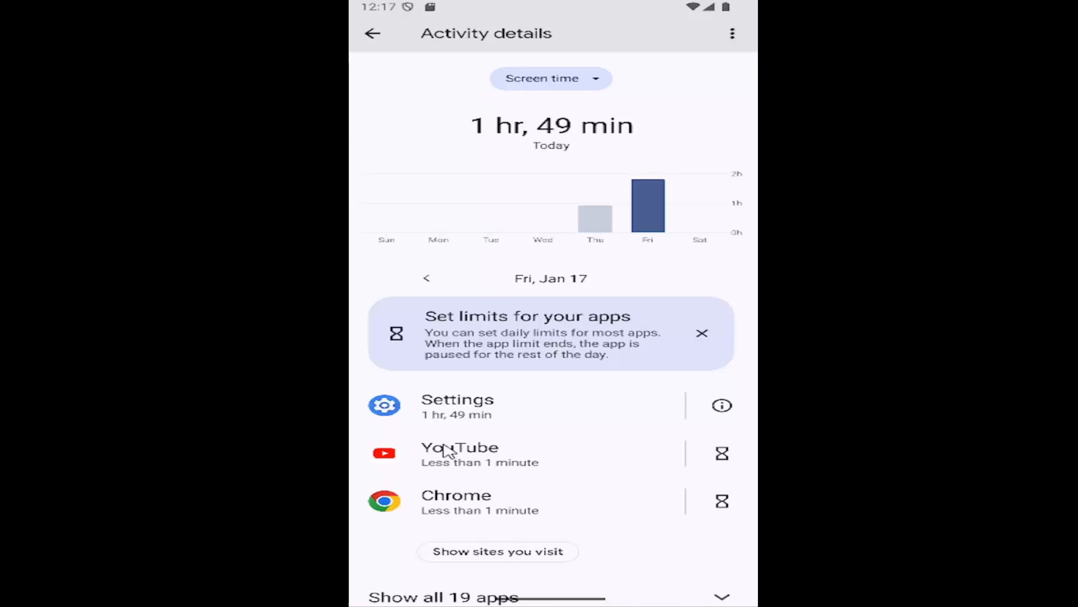
pyautogui.scroll(3)
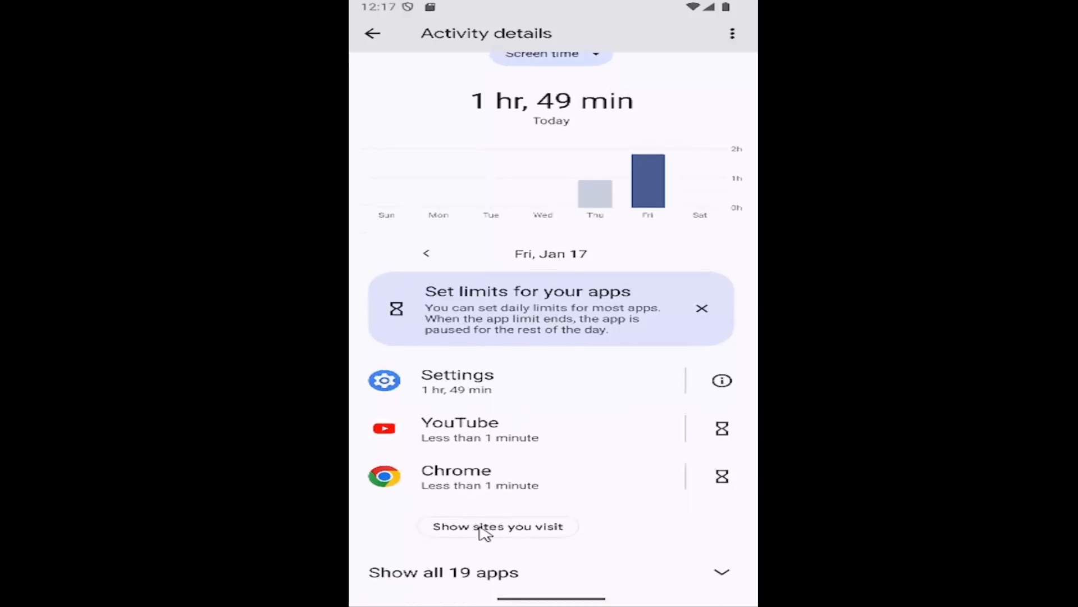
pyautogui.moveTo(563, 548)
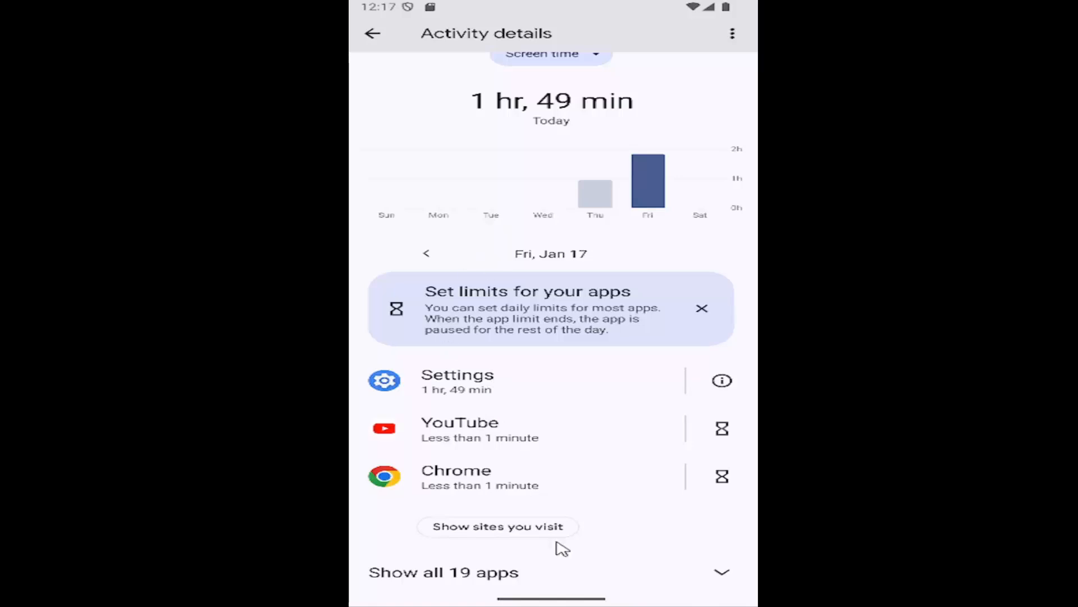
pyautogui.scroll(-3)
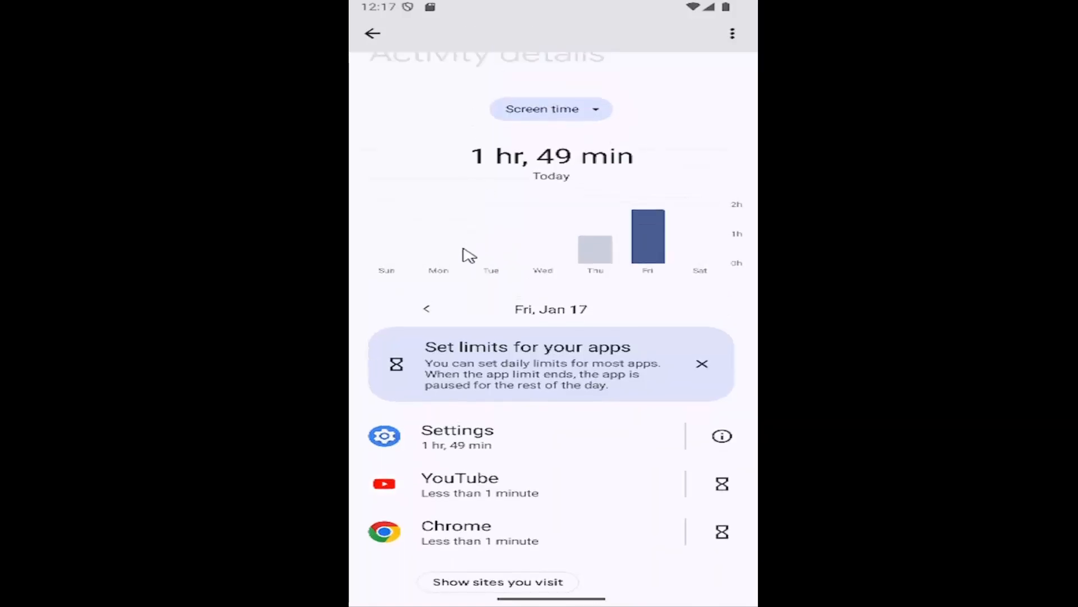
pyautogui.click(372, 33)
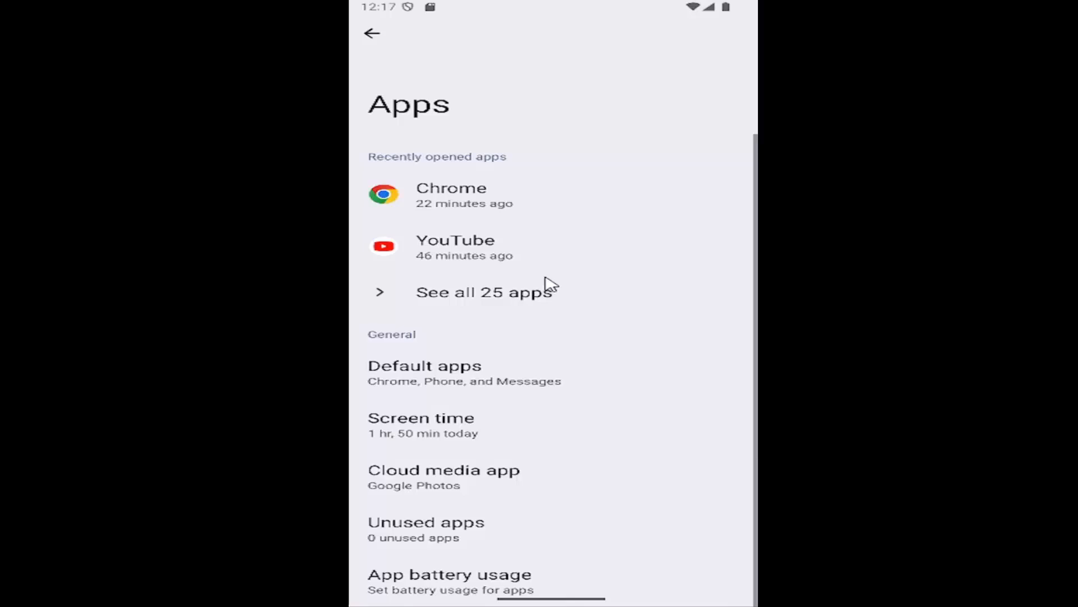